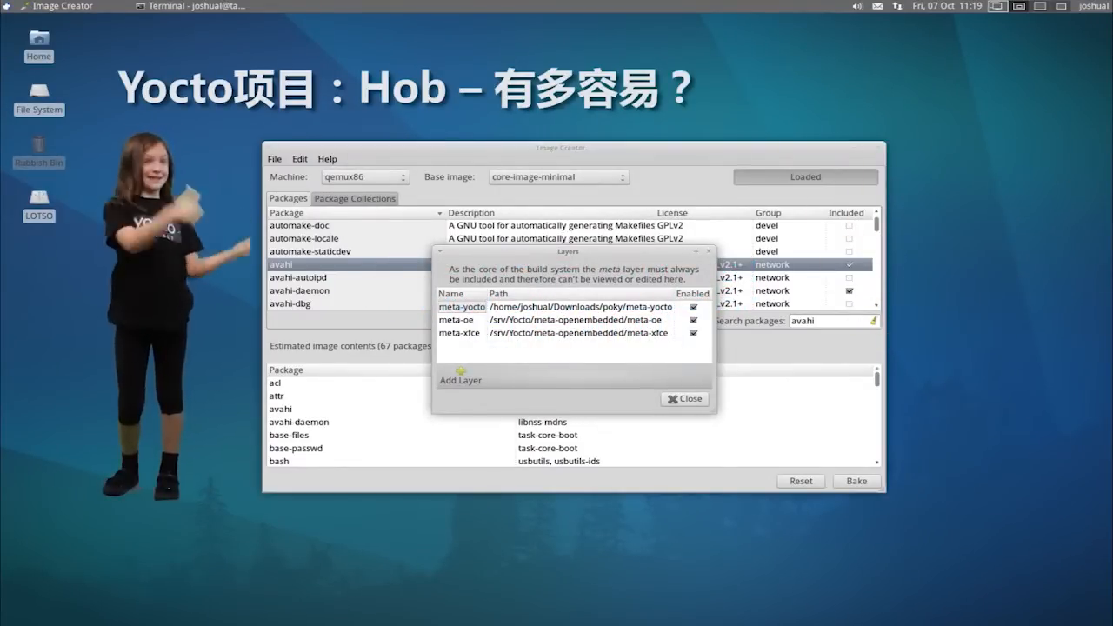
Close the Layers dialog and start baking the qemux86 image, showing package build output.
left_click(684, 398)
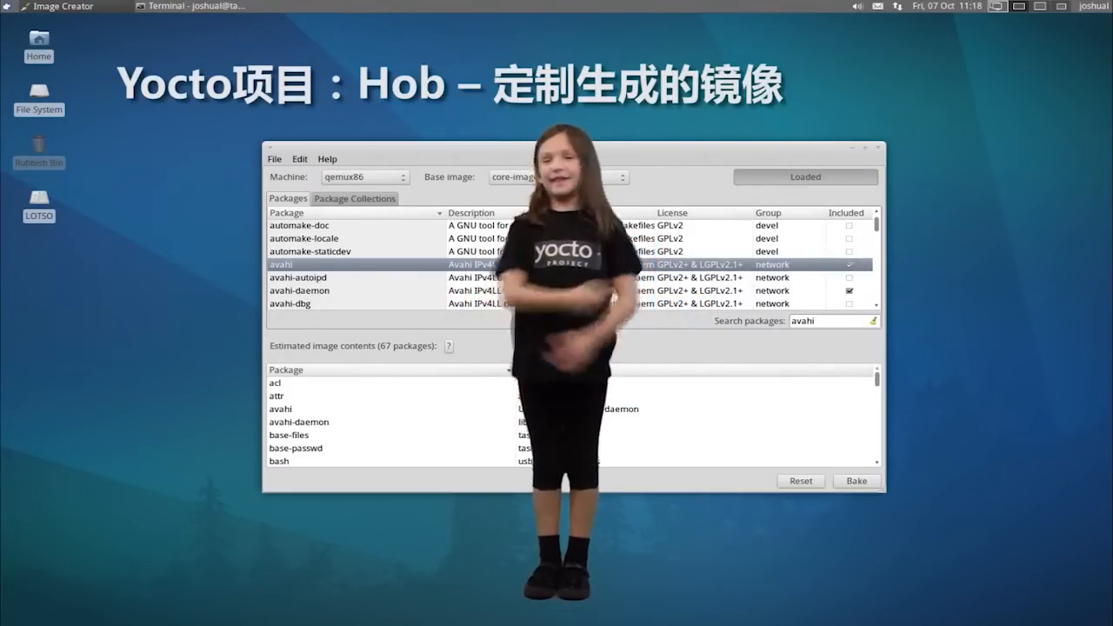
left_click(855, 480)
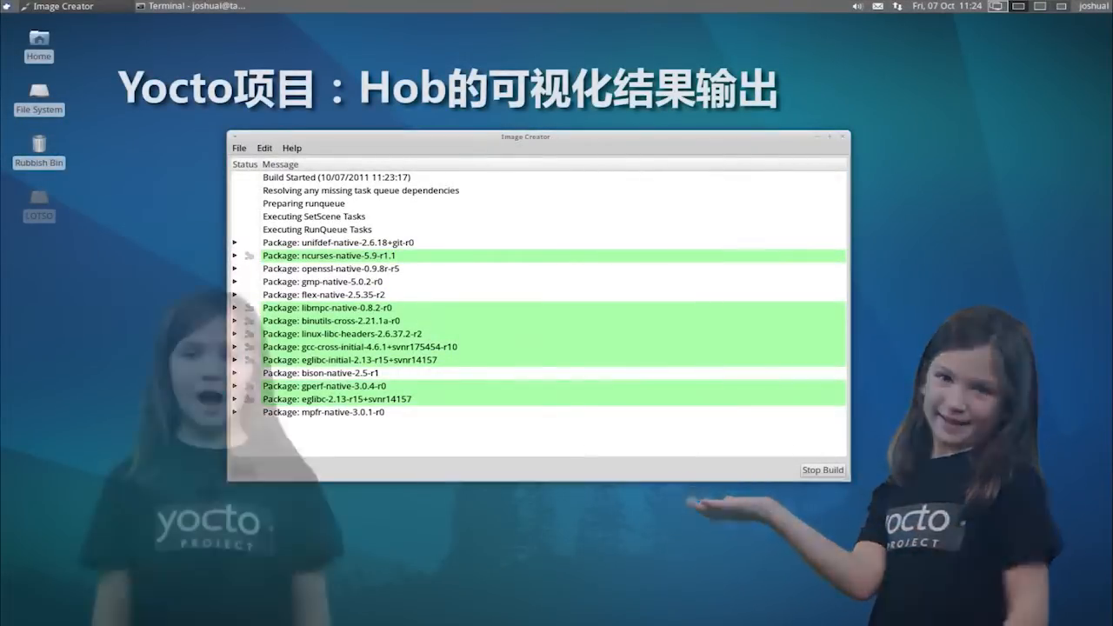